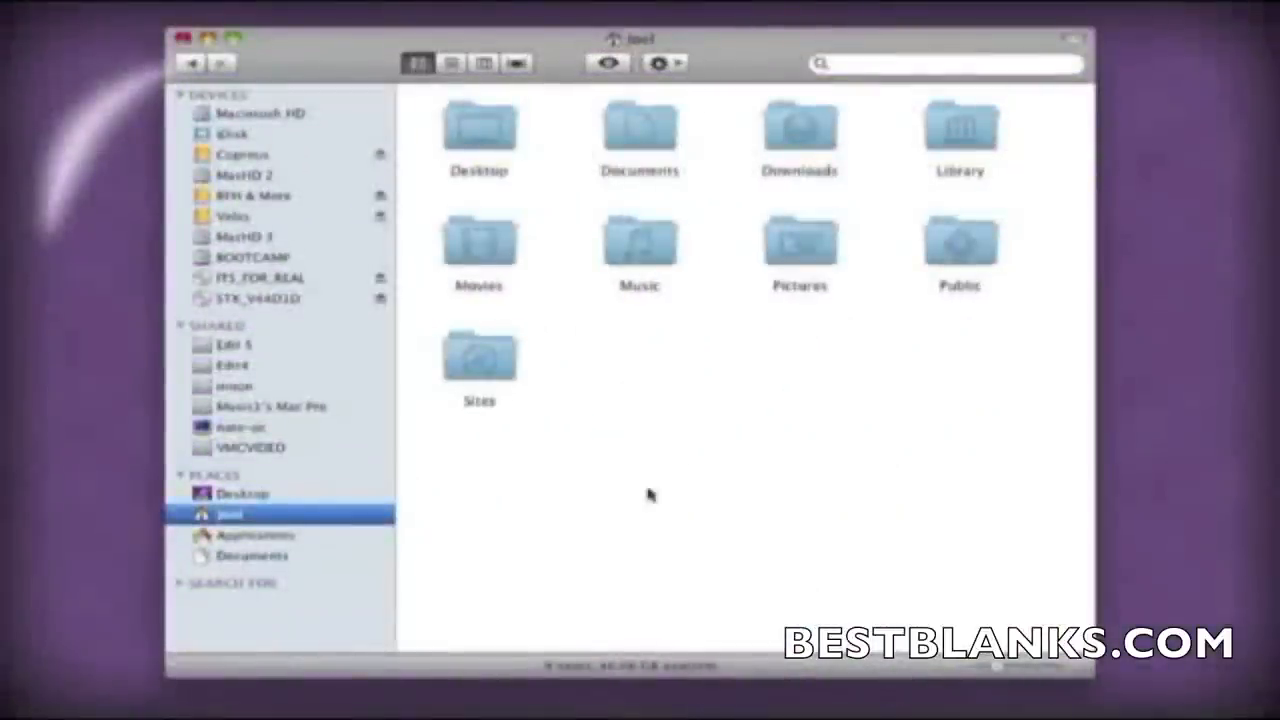
Step: Show Applications in the Finder sidebar and launch Silhouette Studio
{"action": "left_click", "coordinate": [247, 535]}
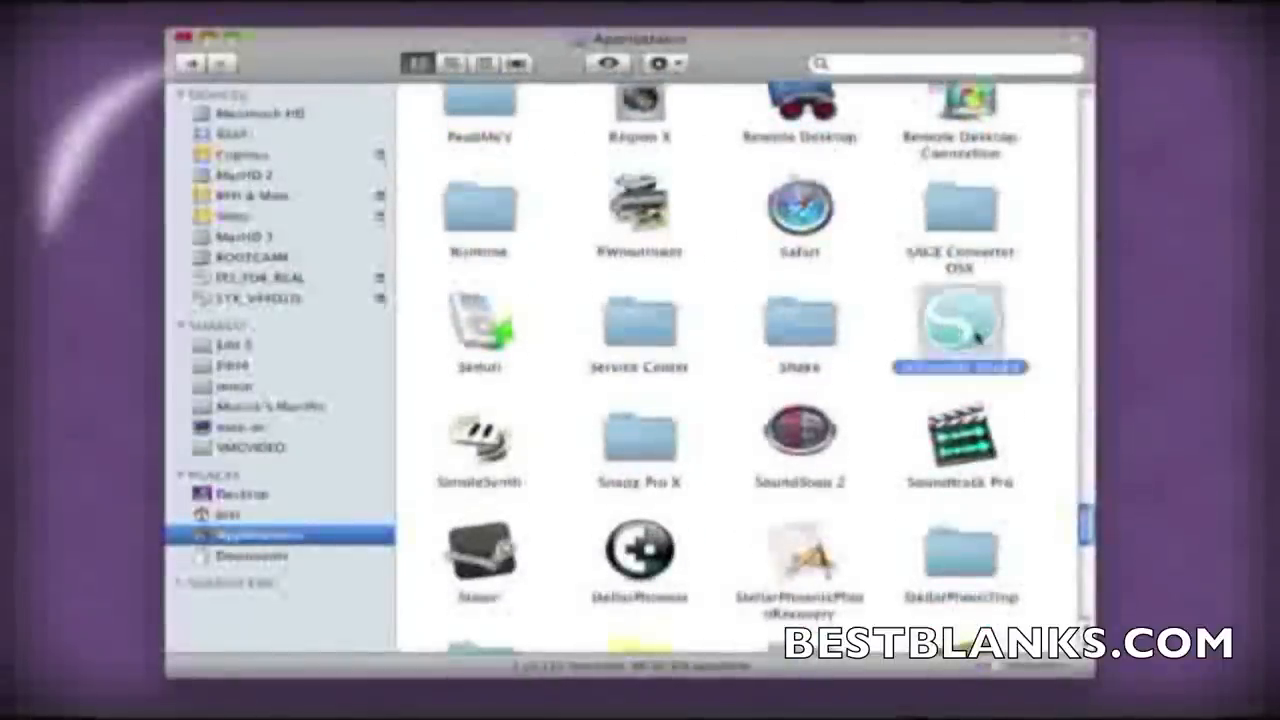
{"action": "double_click", "coordinate": [957, 320]}
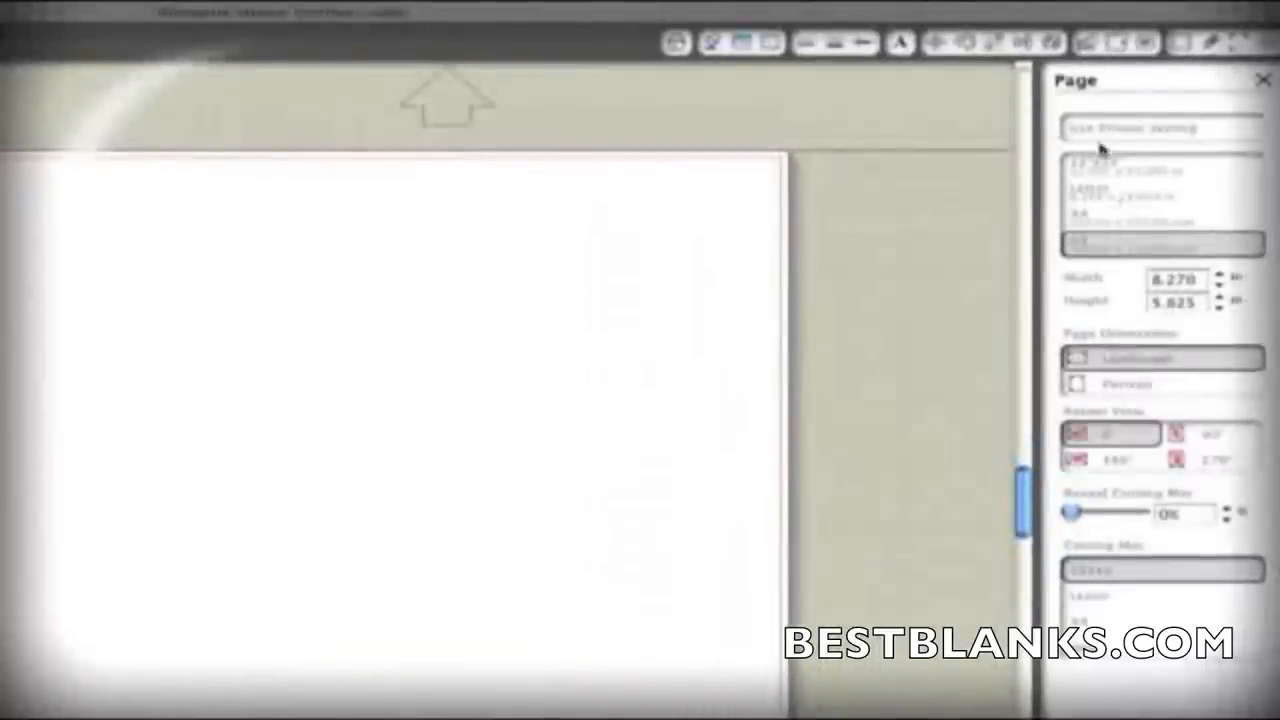
Step: Open Page Settings to pick a media size for the blank page
{"action": "left_click", "coordinate": [1262, 78]}
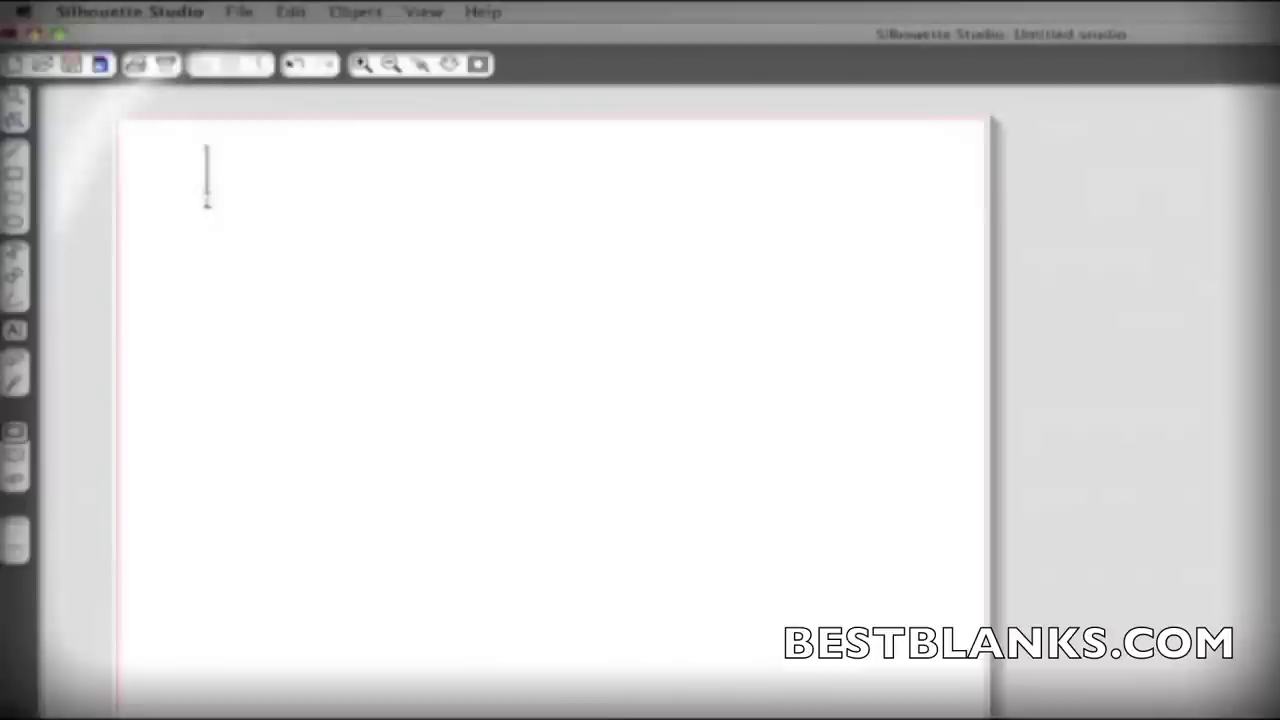
Step: Type 'Thanks!' and widen its character spacing with the Text Style slider
{"action": "type", "text": "Thanks!"}
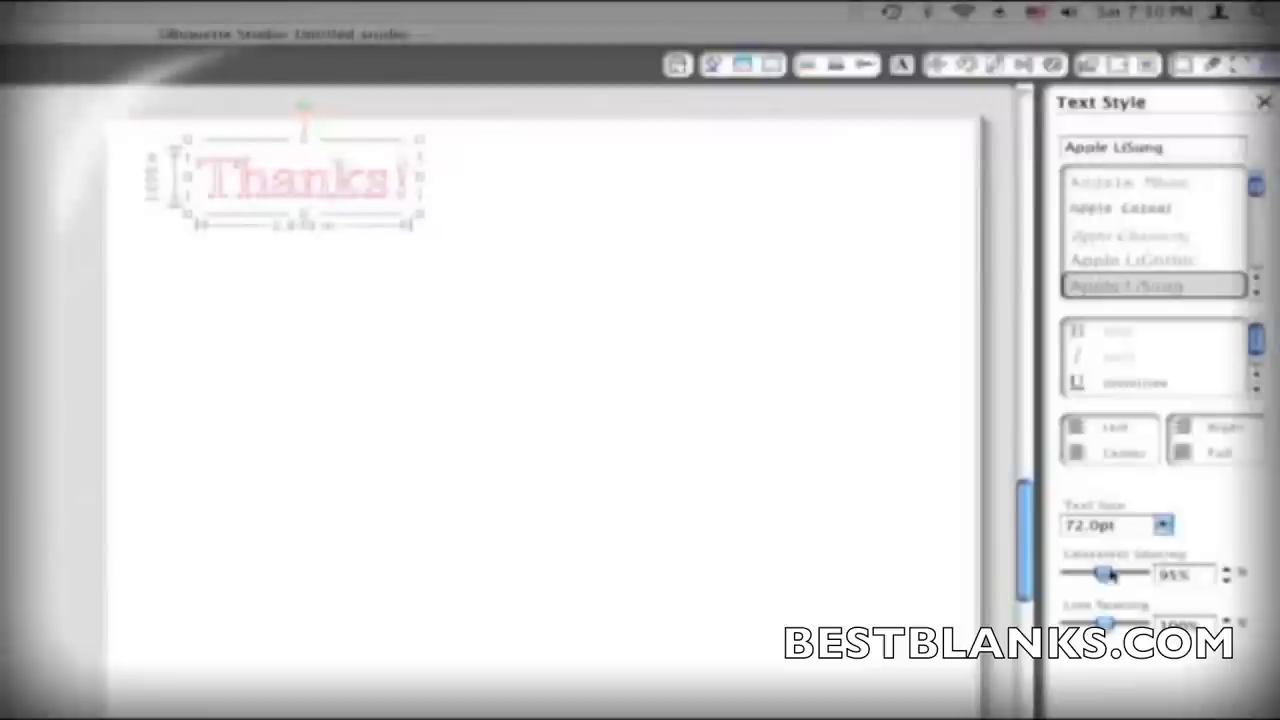
{"action": "left_click_drag", "start_coordinate": [1105, 572], "coordinate": [1107, 572]}
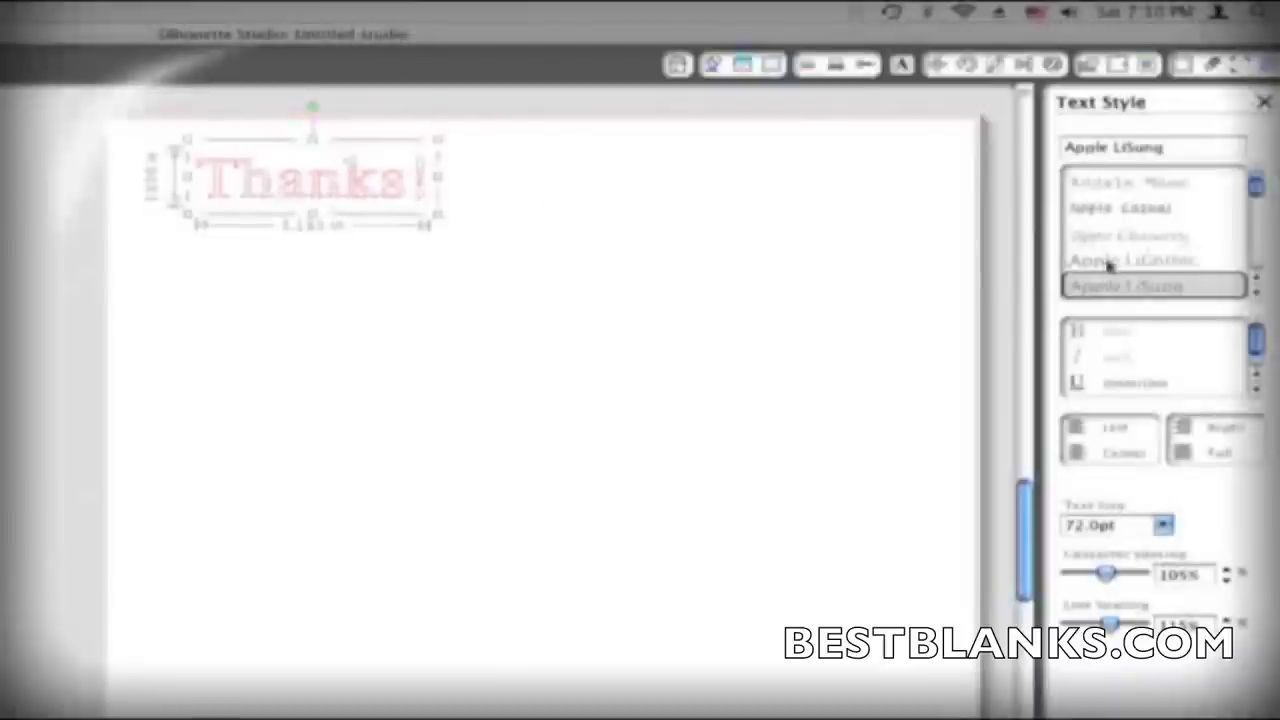
{"action": "left_click", "coordinate": [1145, 234]}
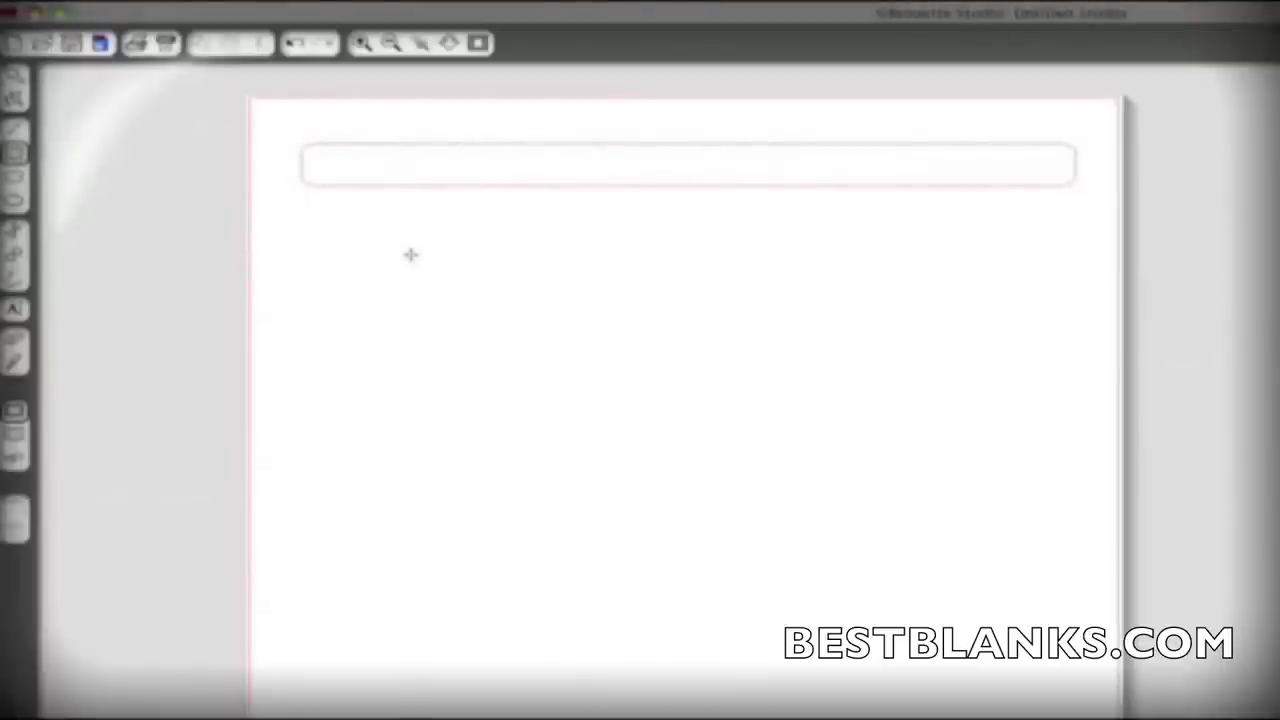
Step: Drag out a long rounded rectangle across the top of the page
{"action": "left_click_drag", "start_coordinate": [410, 255], "coordinate": [657, 462]}
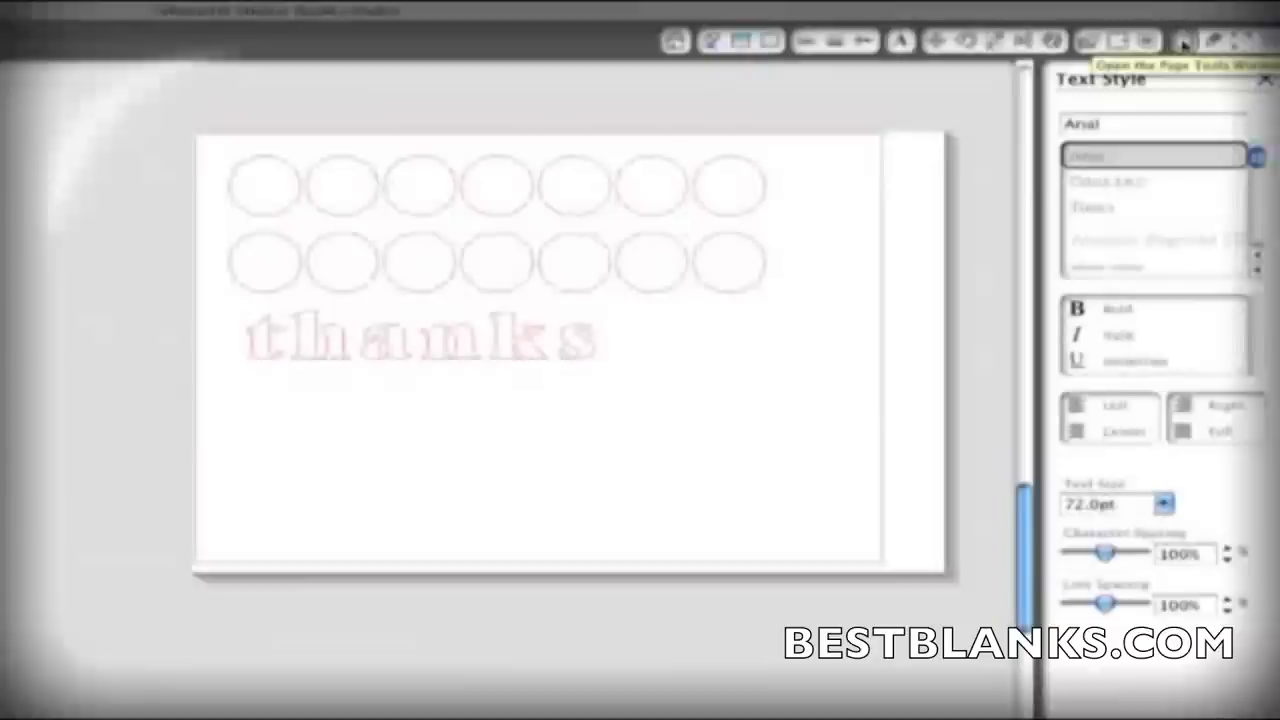
Step: Open Page Tools for the two-row circles and 'thanks' layout
{"action": "left_click", "coordinate": [1176, 38]}
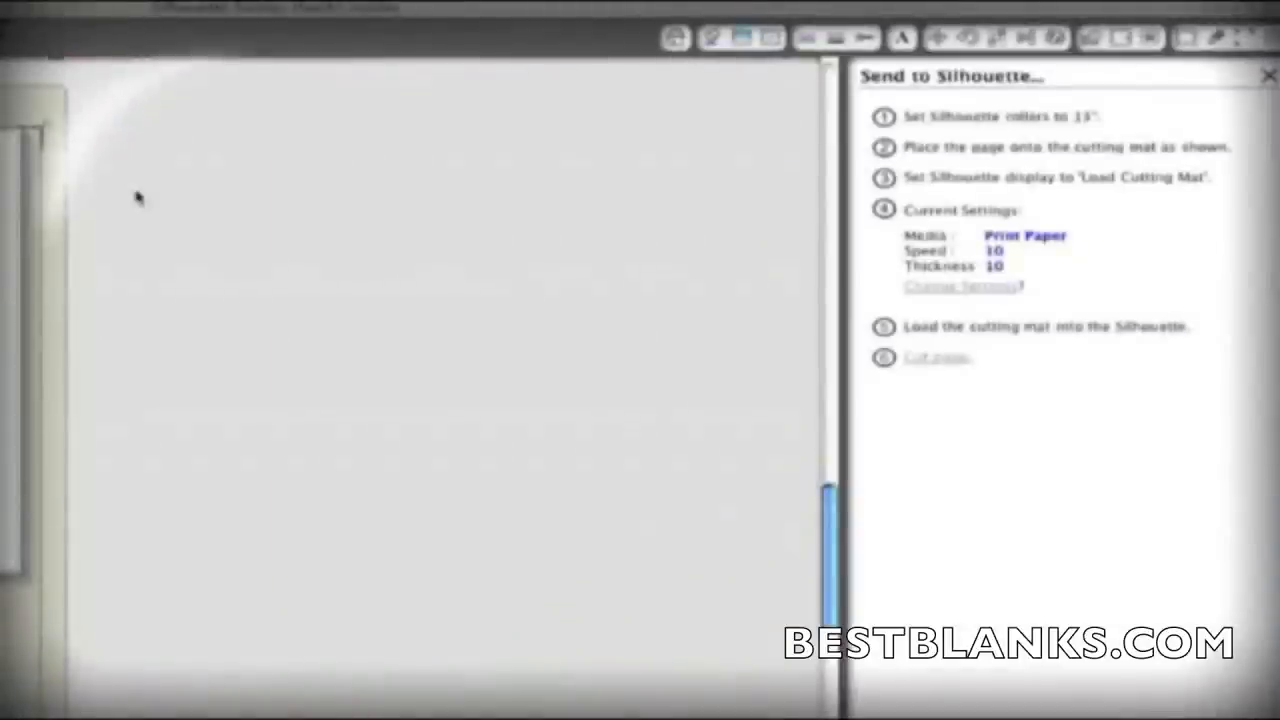
{"action": "mouse_move", "coordinate": [900, 127]}
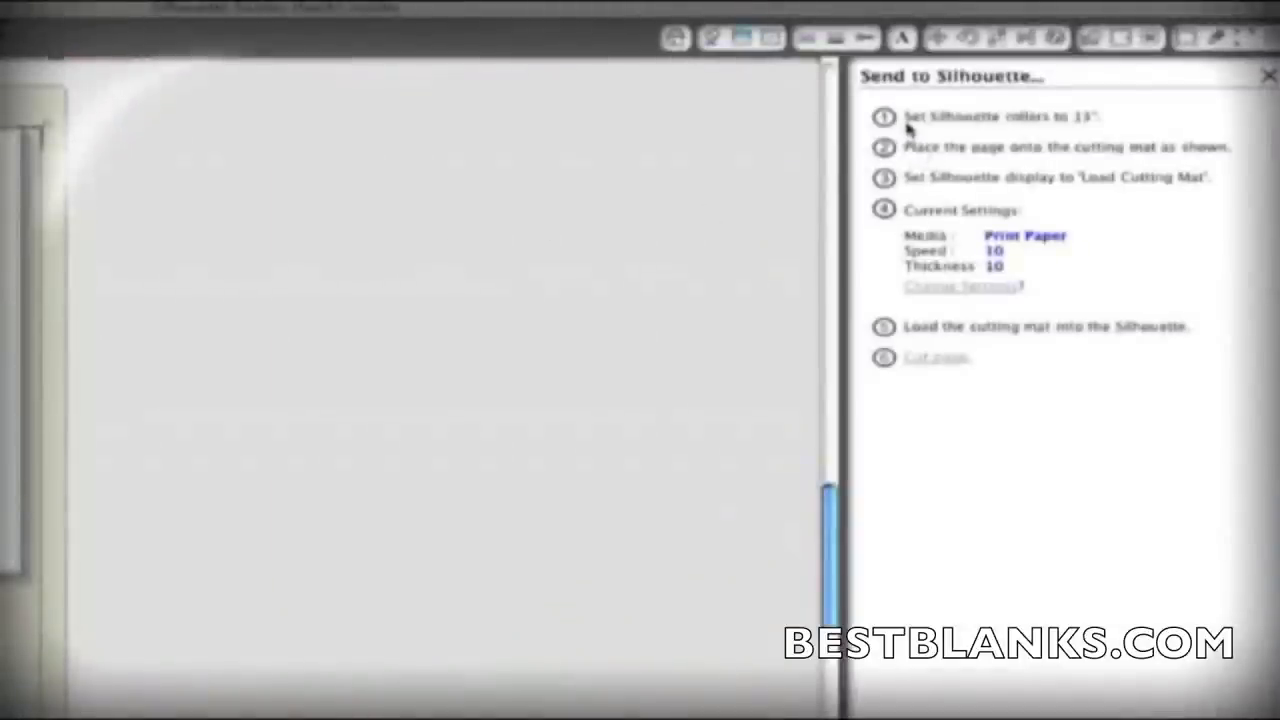
{"action": "mouse_move", "coordinate": [1165, 170]}
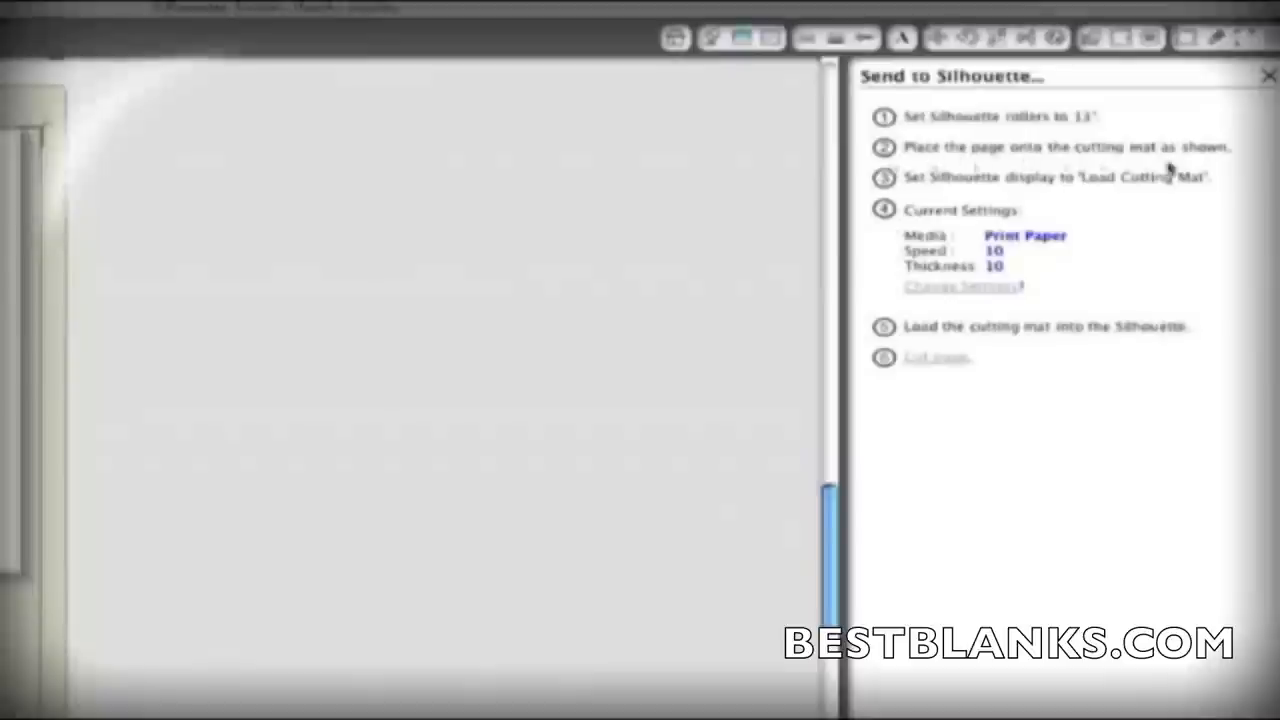
{"action": "mouse_move", "coordinate": [878, 247]}
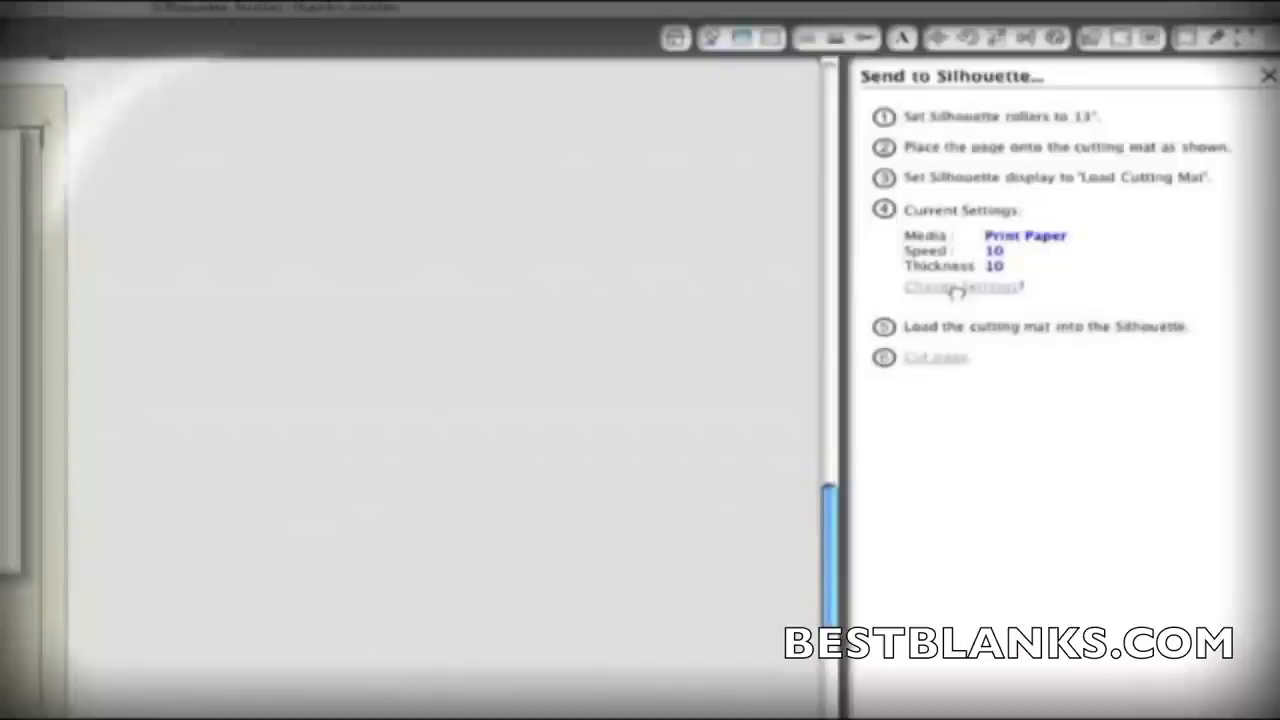
Step: Open Change Settings for print paper media, speed 10, thickness 10
{"action": "left_click", "coordinate": [955, 287]}
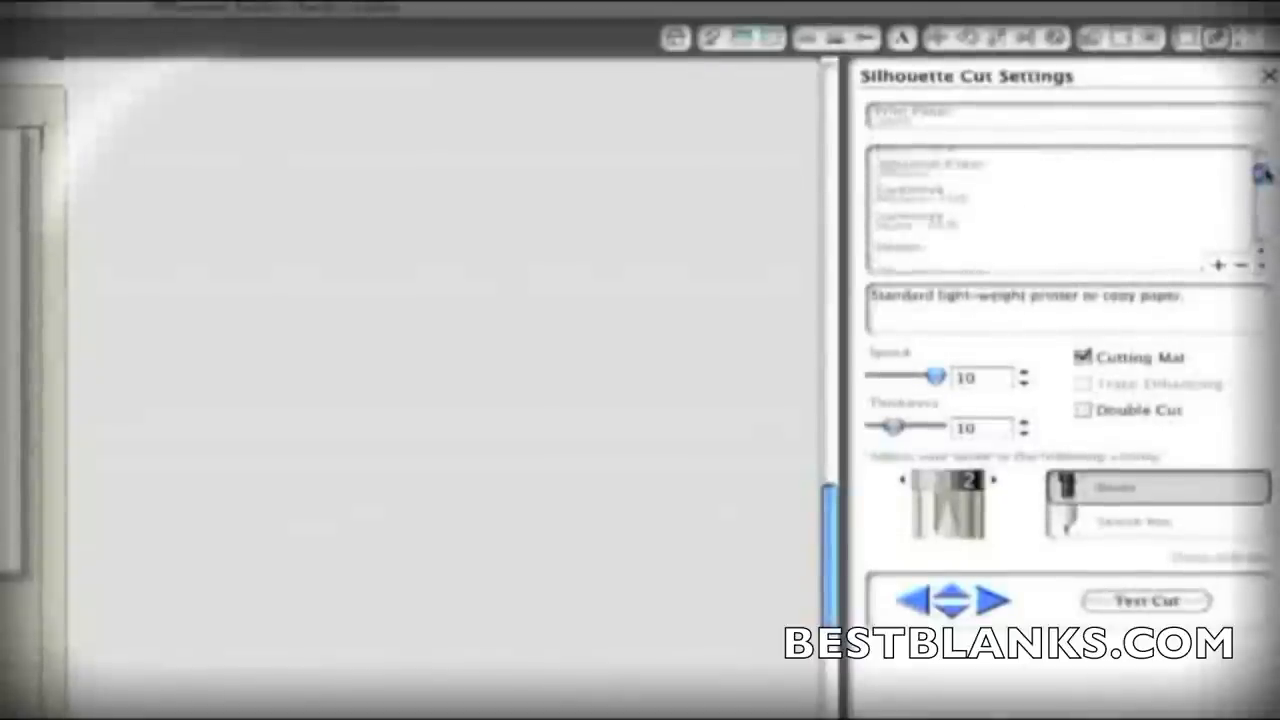
Step: Change an option in the Silhouette Cut Settings panel
{"action": "left_click", "coordinate": [925, 220]}
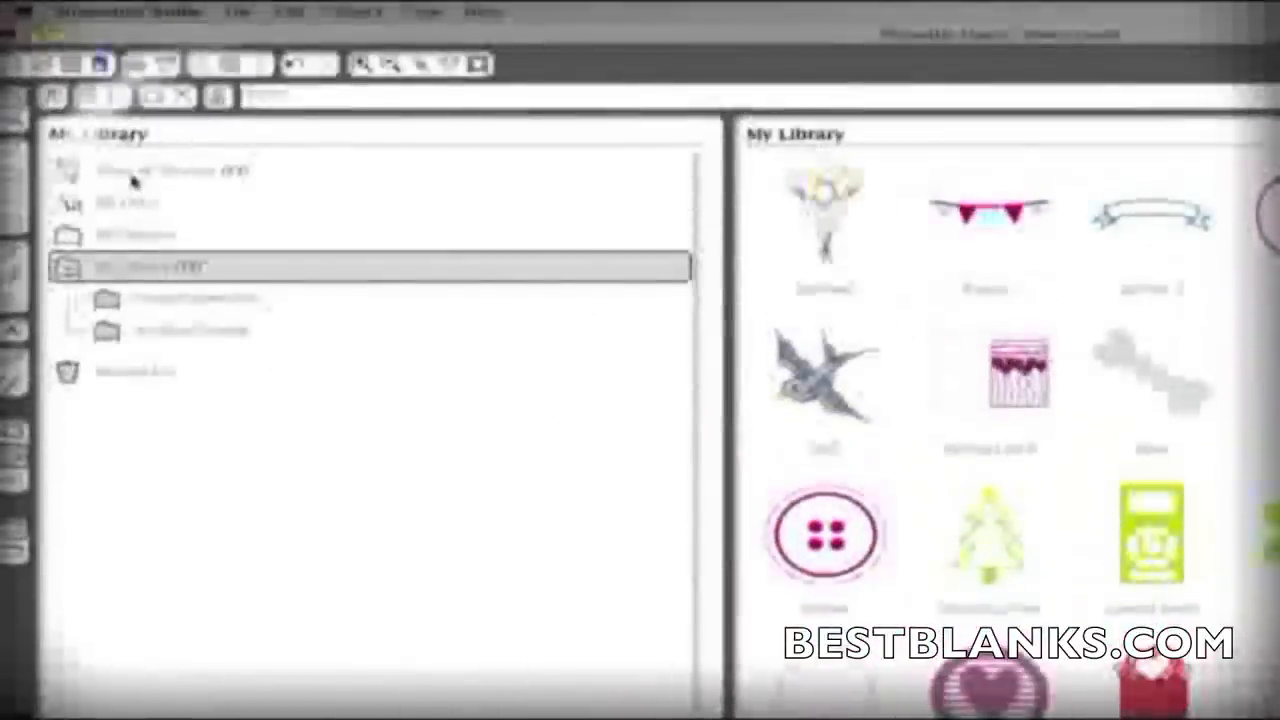
Step: Show all library designs and select My Library to hold a new folder
{"action": "left_click", "coordinate": [160, 170]}
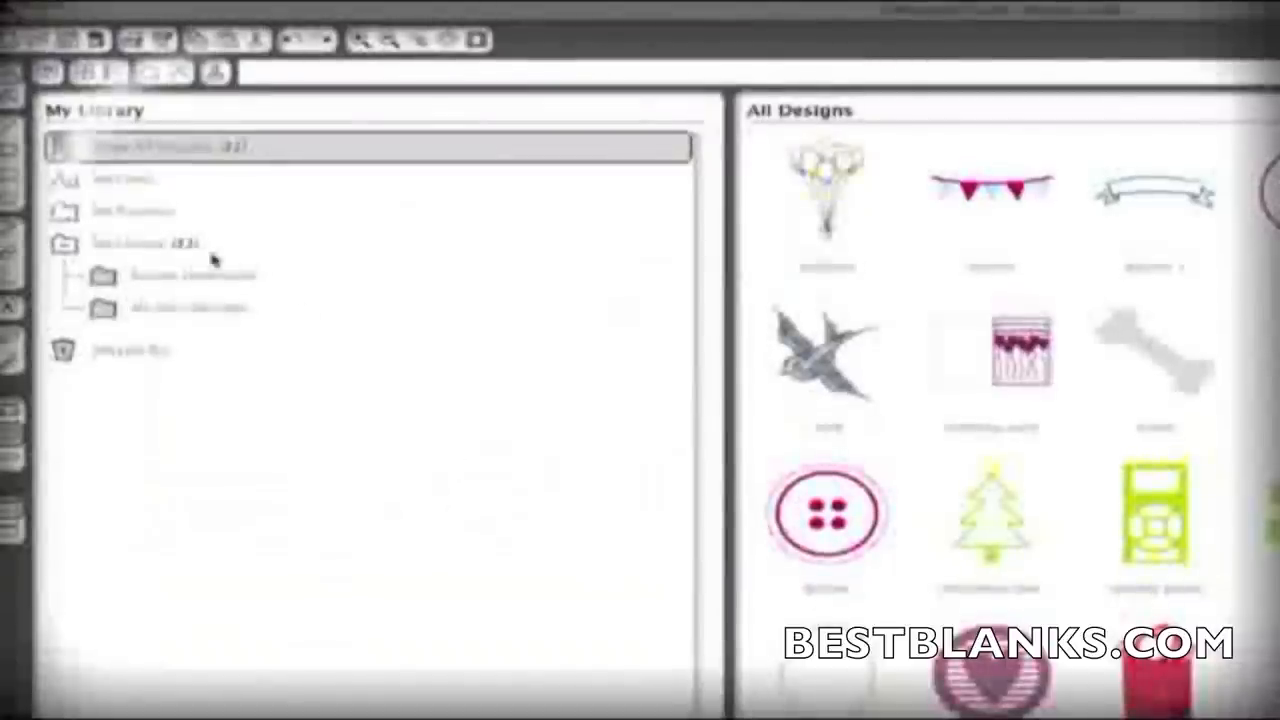
{"action": "left_click", "coordinate": [150, 243]}
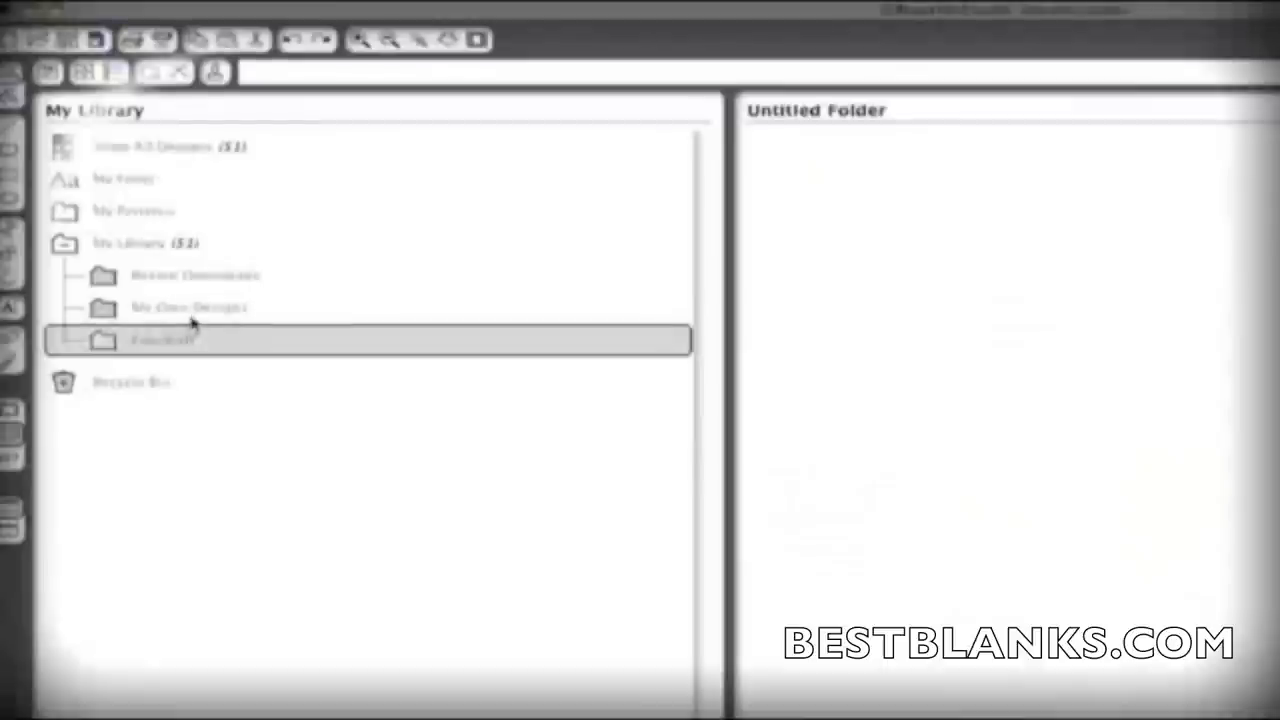
Step: Start naming the new library folder, typing 'La'
{"action": "type", "text": "La"}
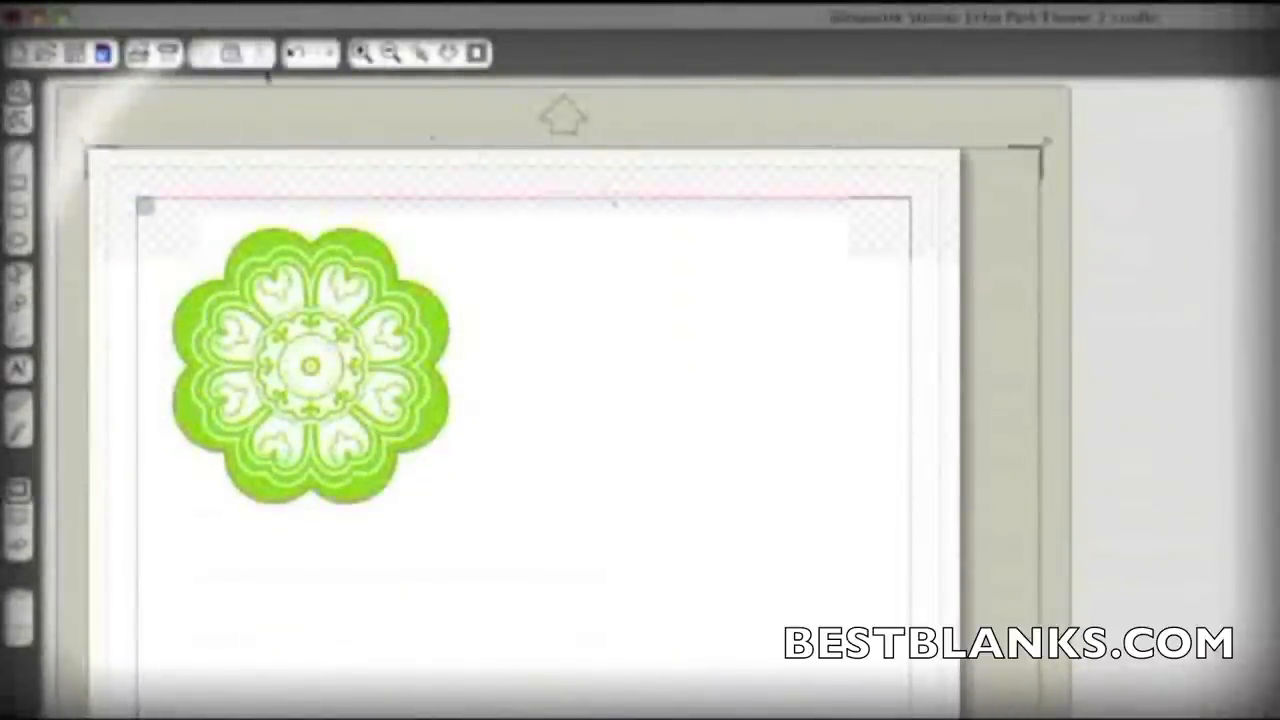
Step: Choose User's Manual from the Help menu
{"action": "left_click", "coordinate": [488, 14]}
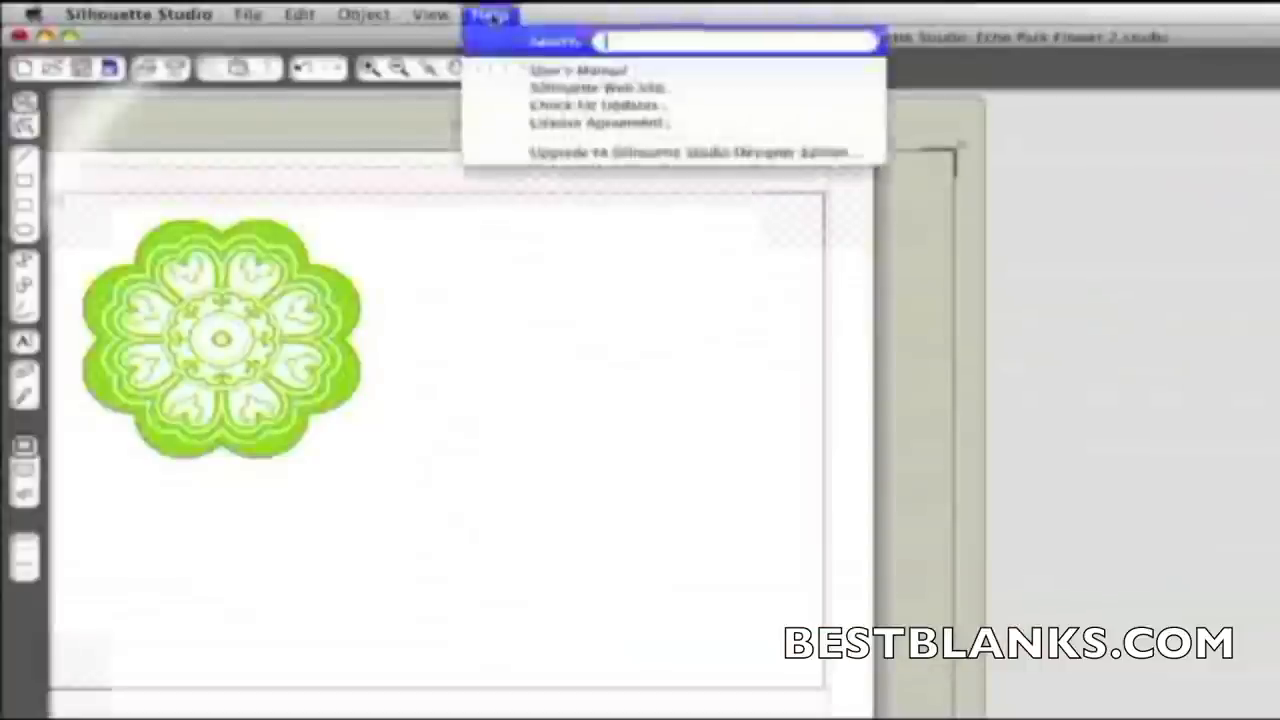
{"action": "left_click", "coordinate": [563, 70]}
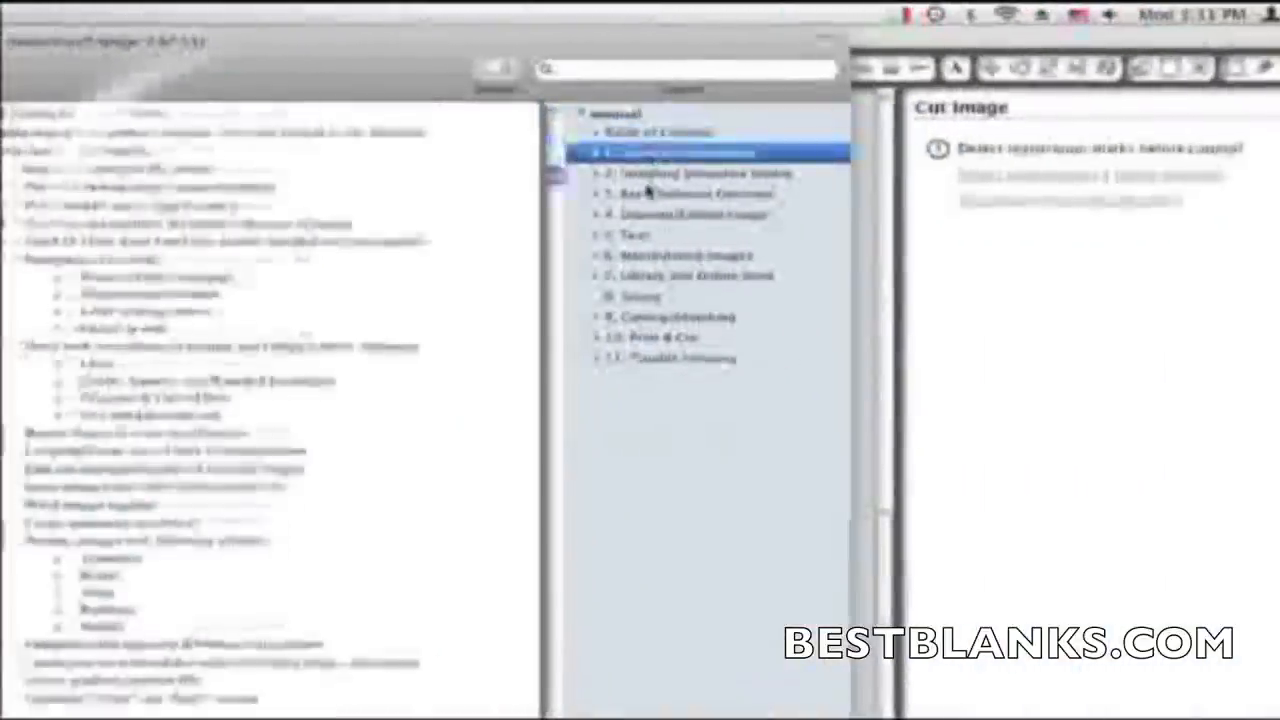